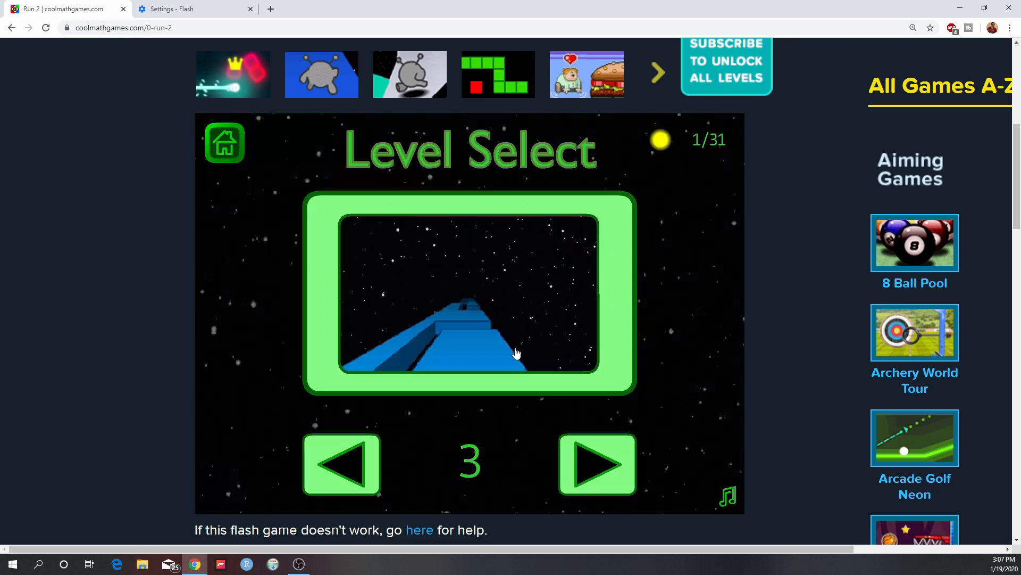
Select Level 1 with the left arrow and run through Levels 1 and 2.
{"action": "left_click", "coordinate": [340, 464]}
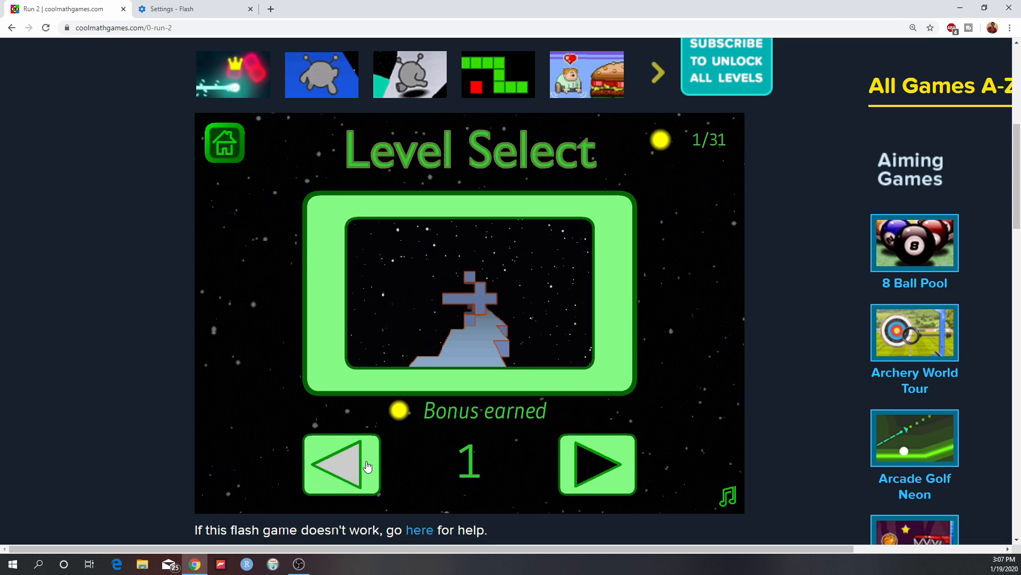
{"action": "mouse_move", "coordinate": [554, 360]}
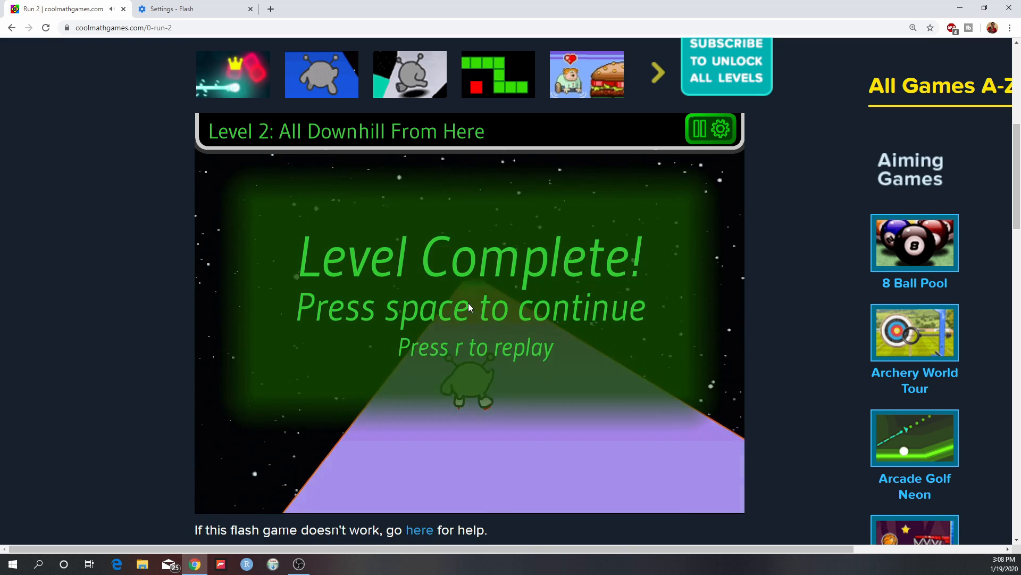
Continue past Level 2, clear Levels 3 and 4, and reach the Level 5 wall tip.
{"action": "key", "text": "space"}
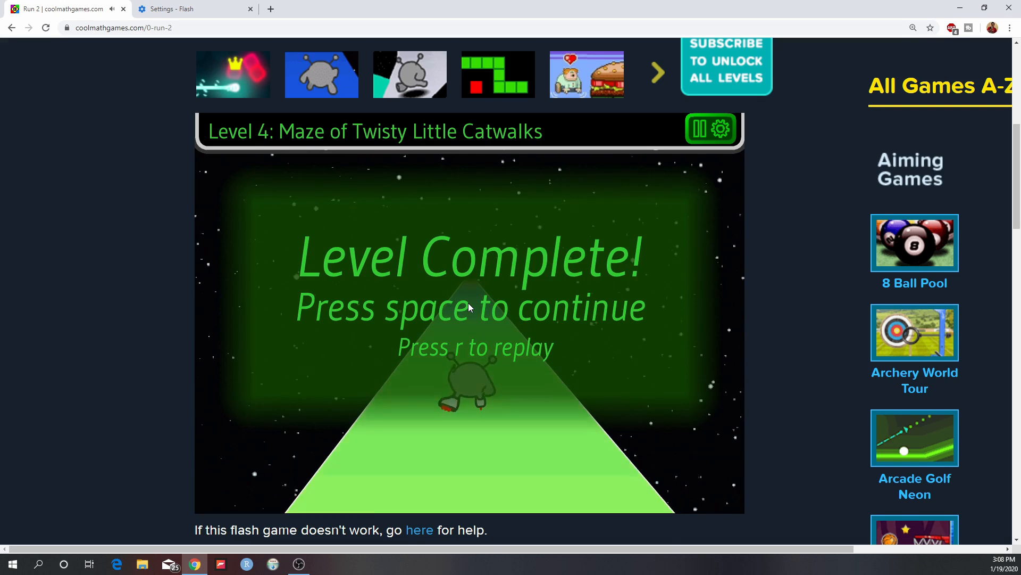
{"action": "key", "text": "space"}
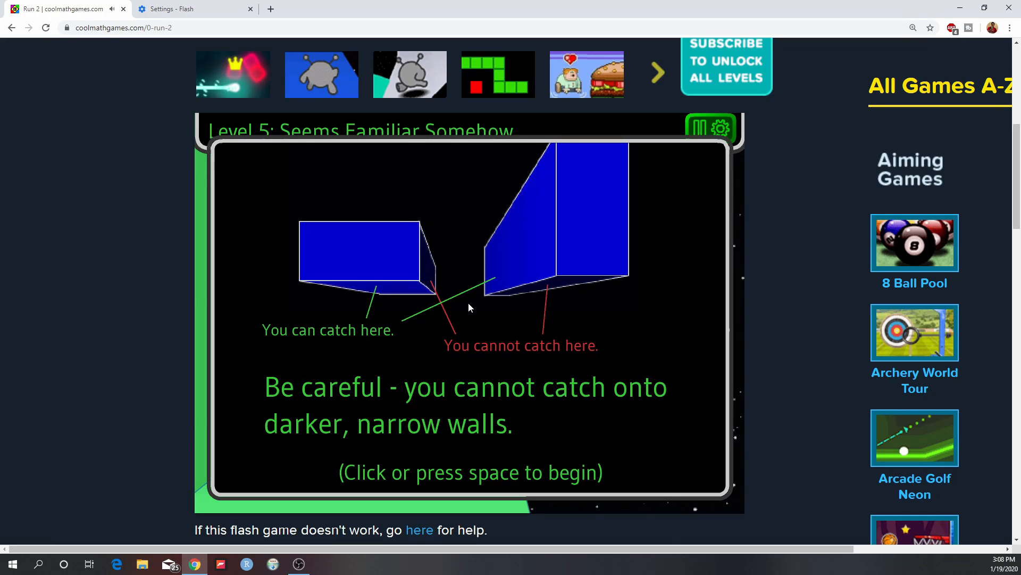
Dismiss the wall tip, finish Level 5, and advance into Level 6.
{"action": "left_click", "coordinate": [470, 310]}
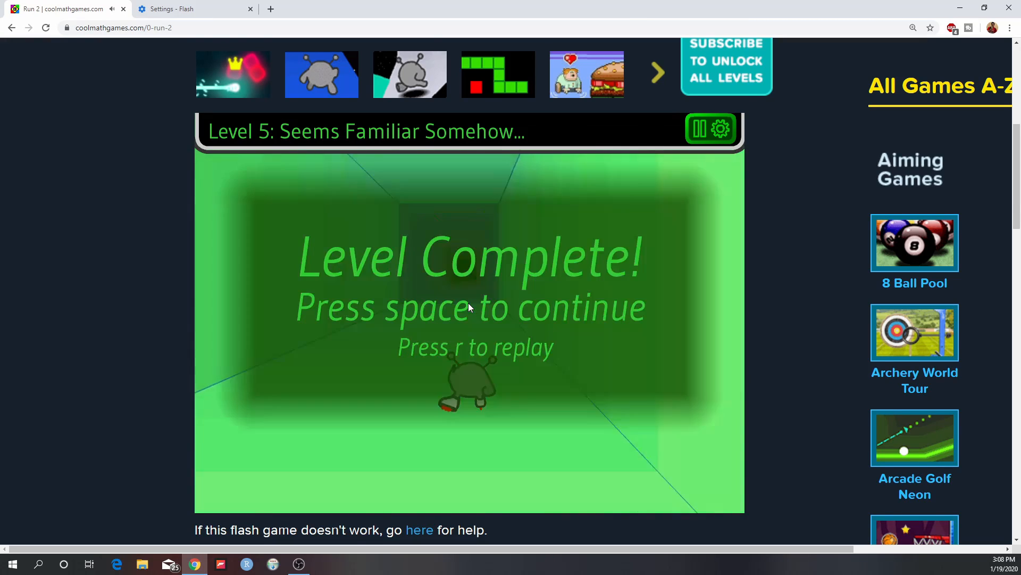
{"action": "key", "text": "space"}
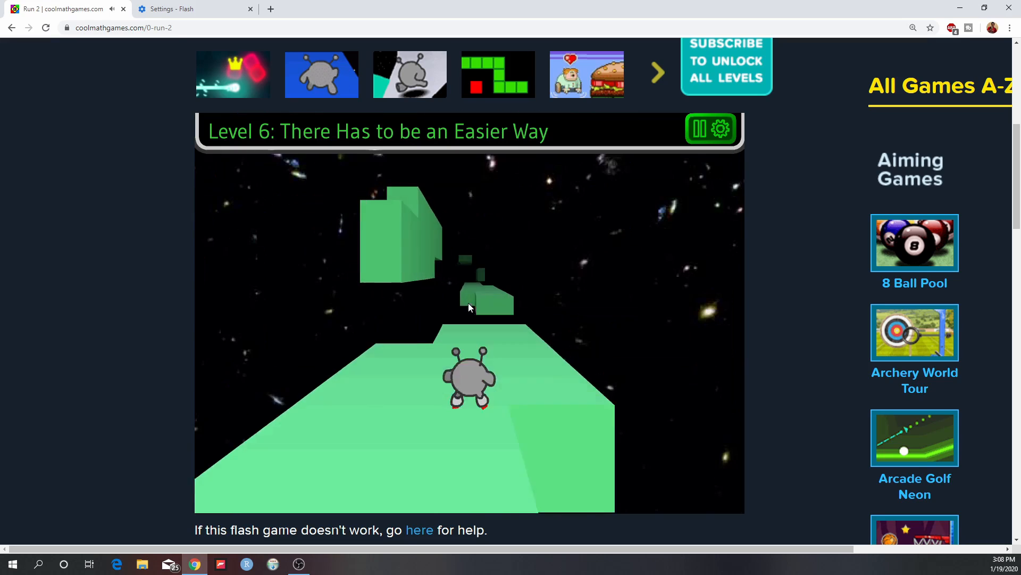